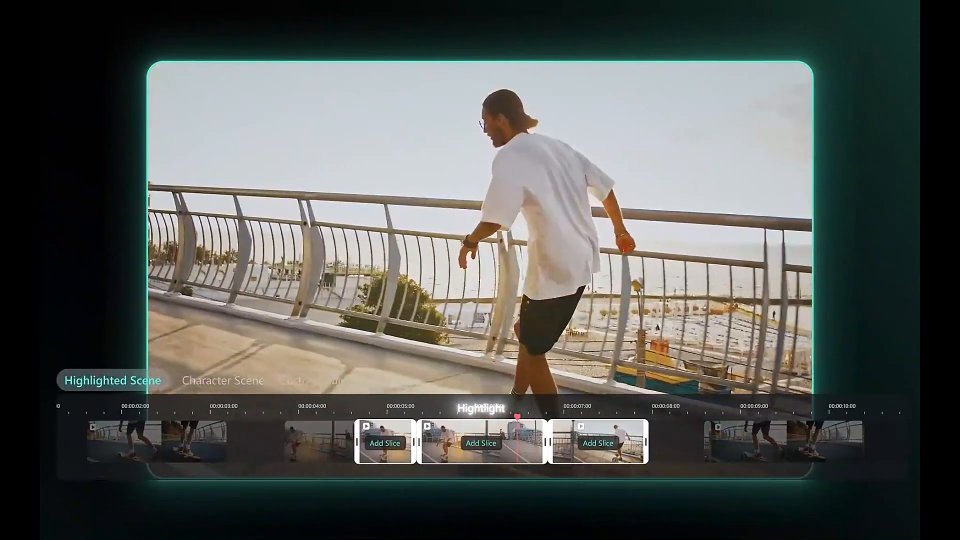
Step: Launch Filmora, start a new project, and import the 5159091-hd_2048_1080_25fps clip
{"action": "left_click", "coordinate": [223, 380]}
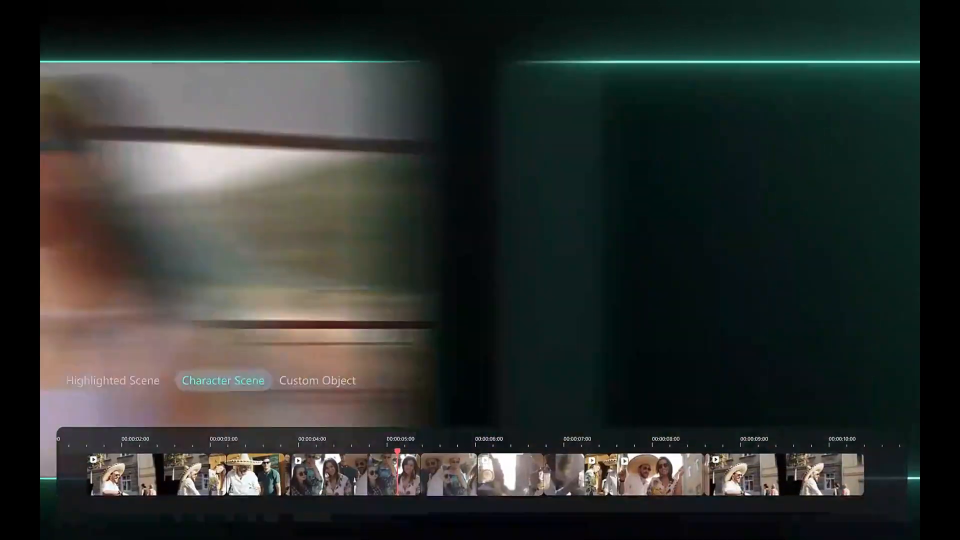
{"action": "left_click", "coordinate": [317, 380]}
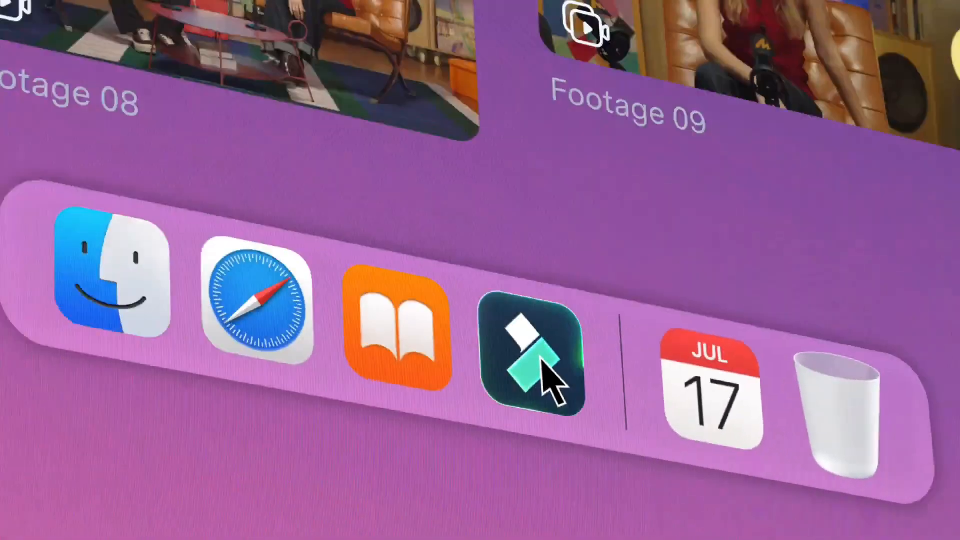
{"action": "left_click", "coordinate": [528, 368]}
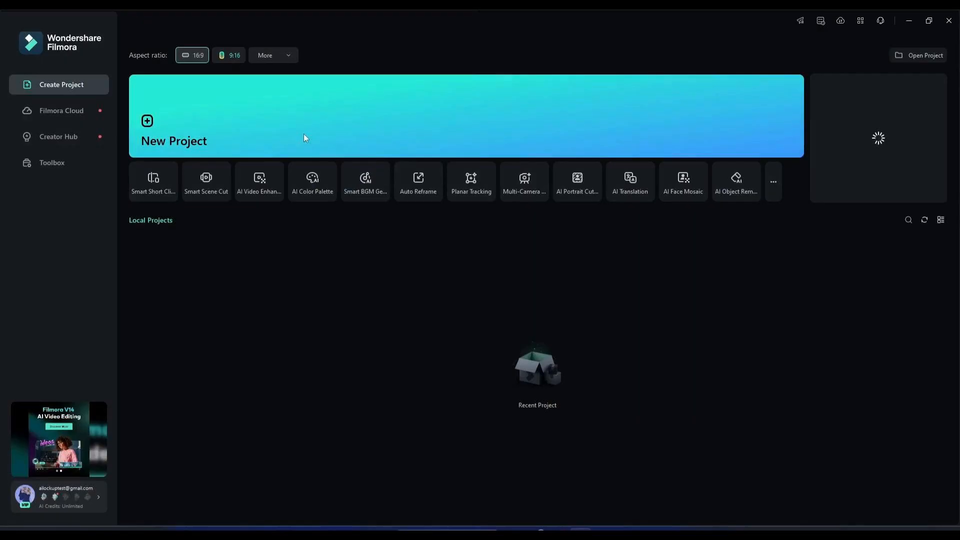
{"action": "left_click", "coordinate": [174, 128]}
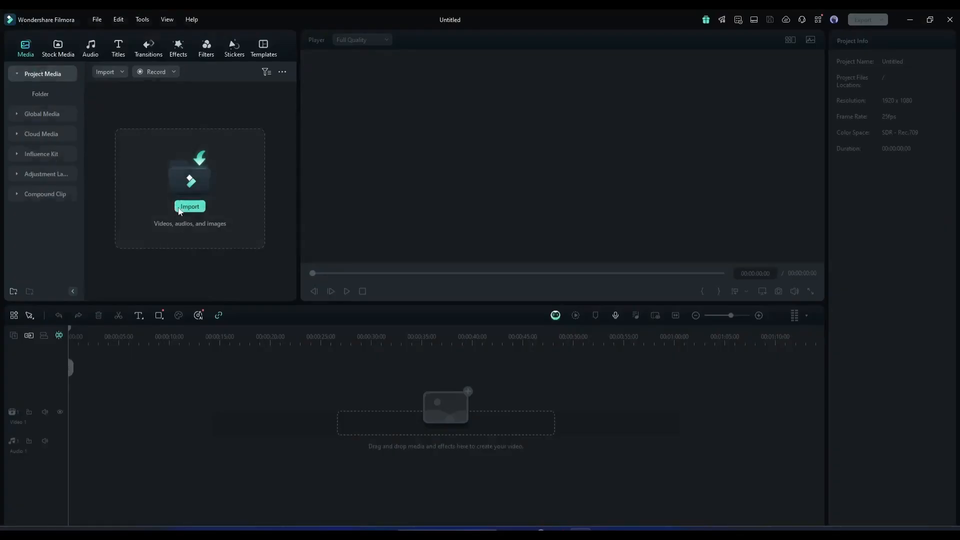
{"action": "left_click", "coordinate": [189, 207]}
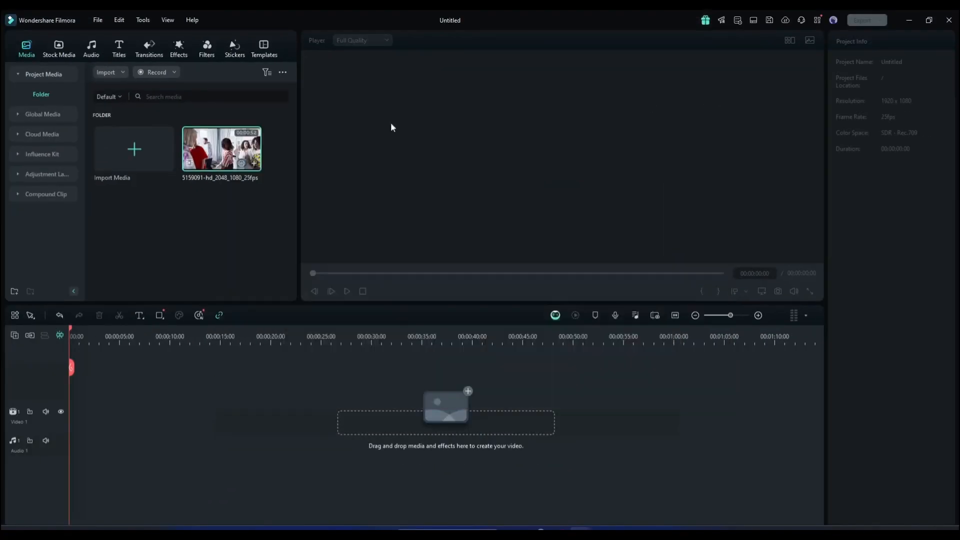
Step: Run Smart Scene Cut analysis on the imported 5159091 clip from its right-click menu
{"action": "right_click", "coordinate": [220, 149]}
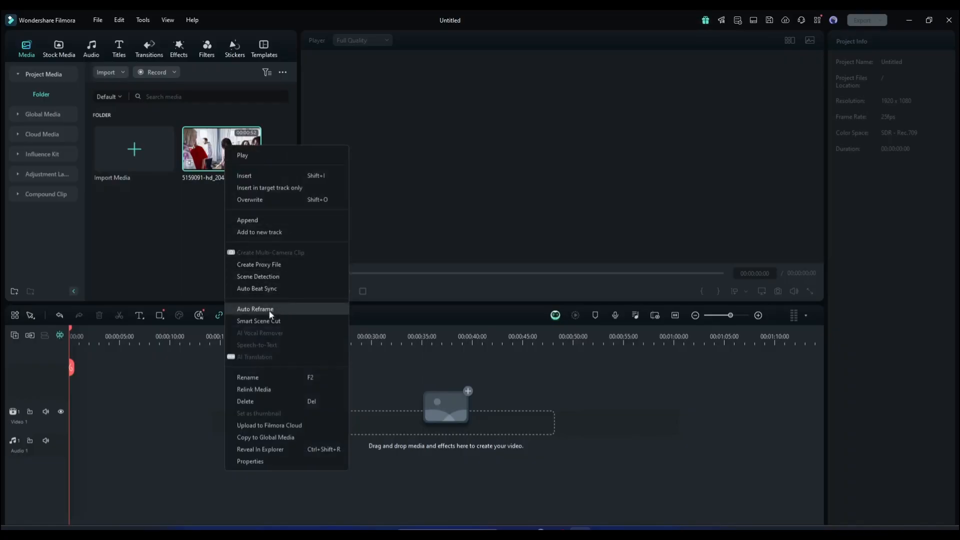
{"action": "left_click", "coordinate": [259, 322]}
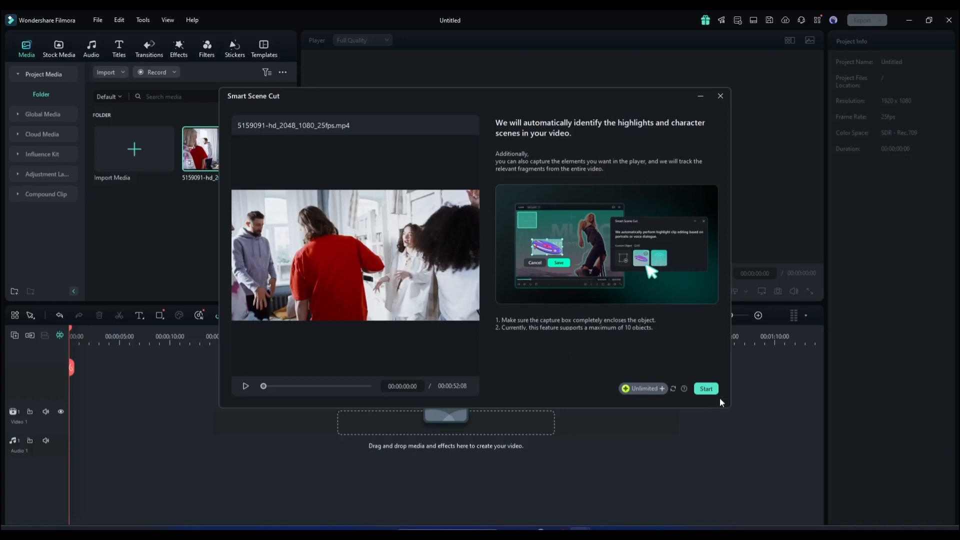
{"action": "left_click", "coordinate": [705, 388]}
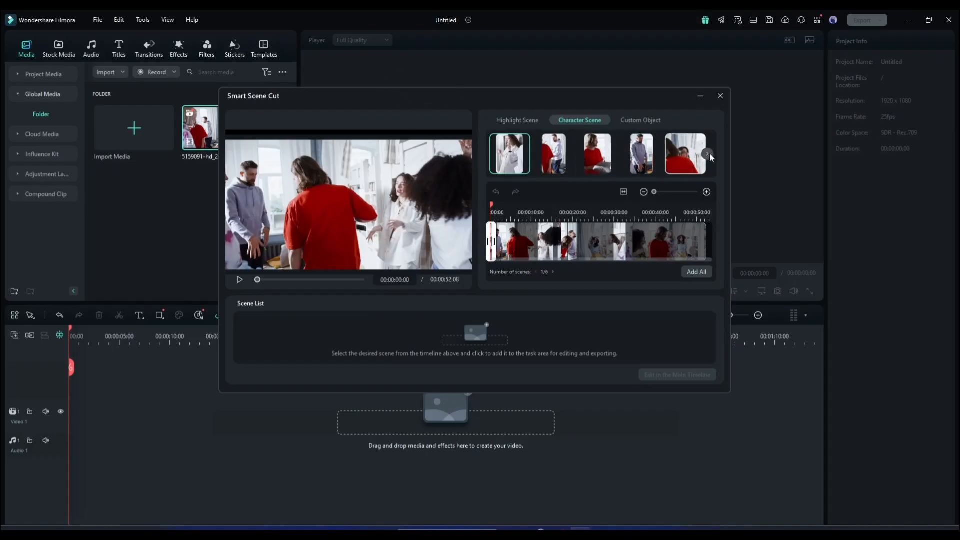
Step: Pick the second character and add its scenes (3.60s and 4.44s) to the Scene List
{"action": "left_click", "coordinate": [709, 155]}
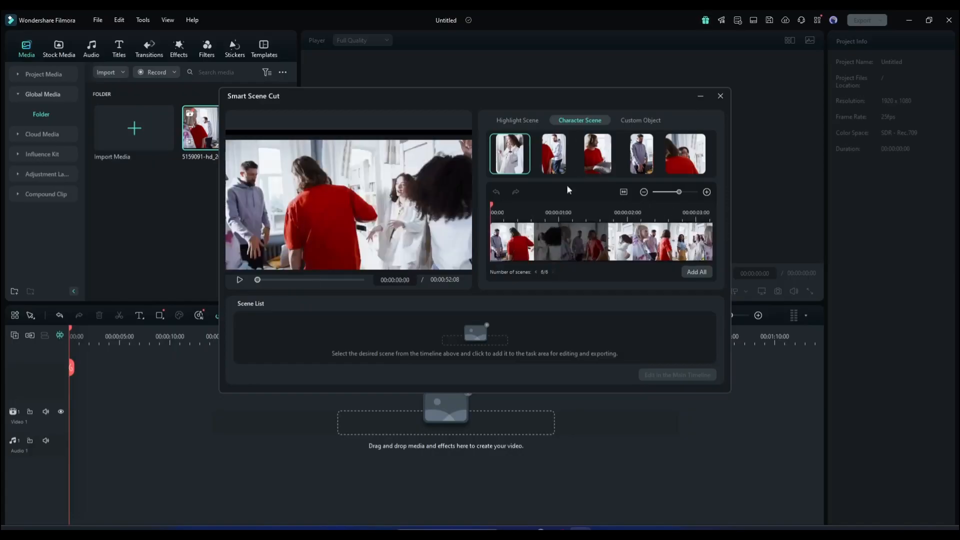
{"action": "left_click", "coordinate": [552, 153]}
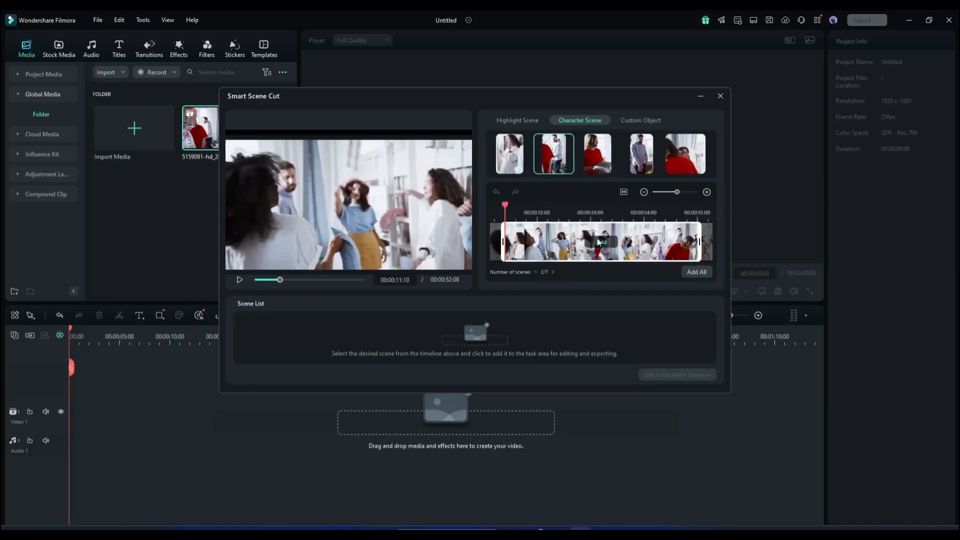
{"action": "left_click", "coordinate": [600, 241]}
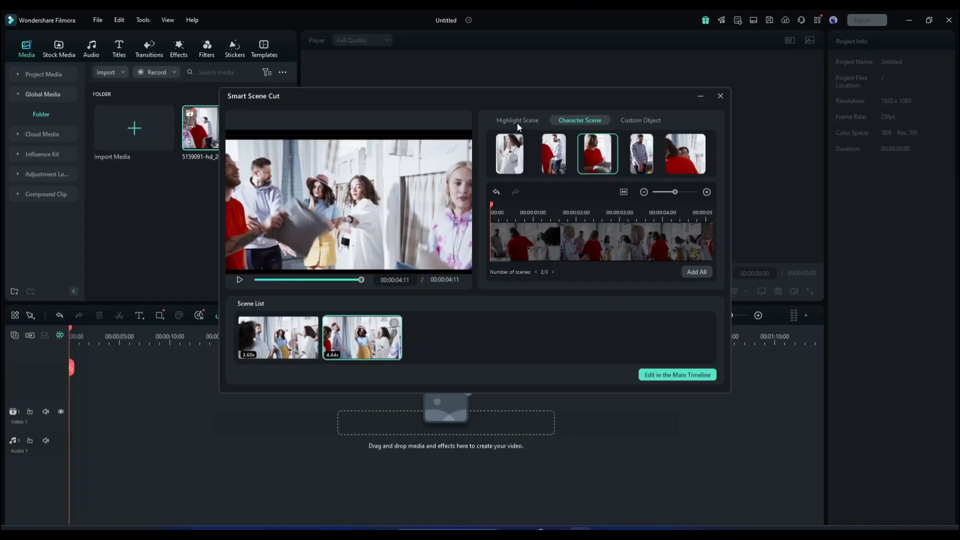
Step: Switch to Highlight Scene, choose Custom Object, and save the boxed pillow as the tracked object
{"action": "left_click", "coordinate": [518, 120]}
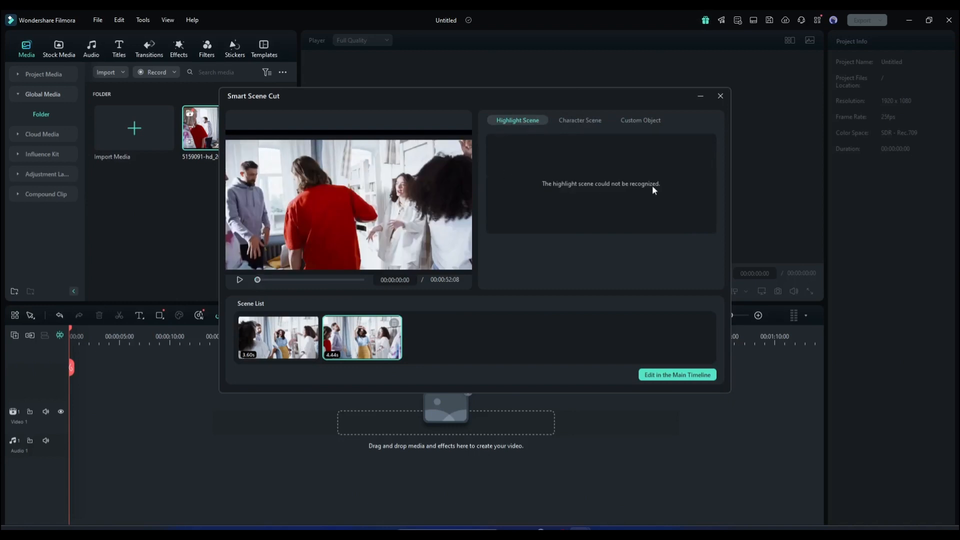
{"action": "mouse_move", "coordinate": [611, 192]}
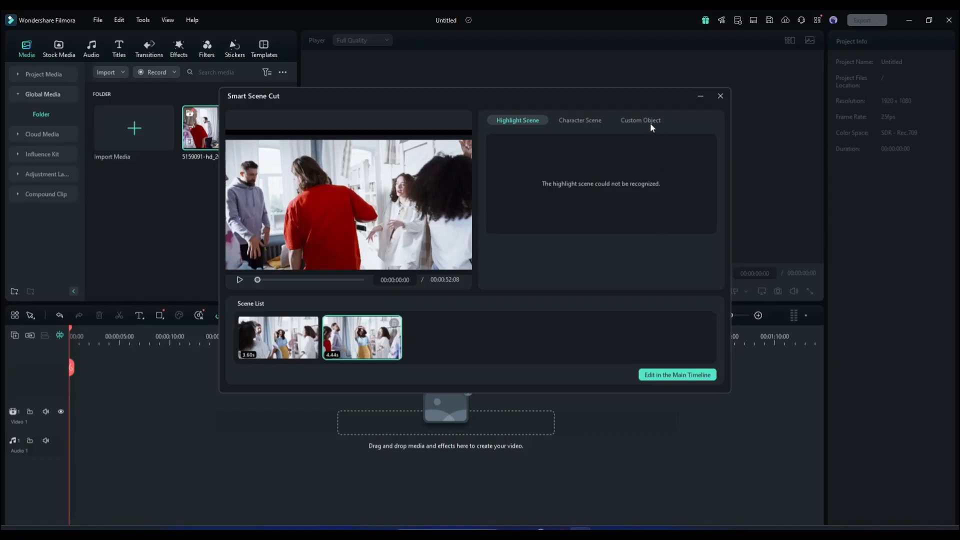
{"action": "left_click", "coordinate": [640, 120]}
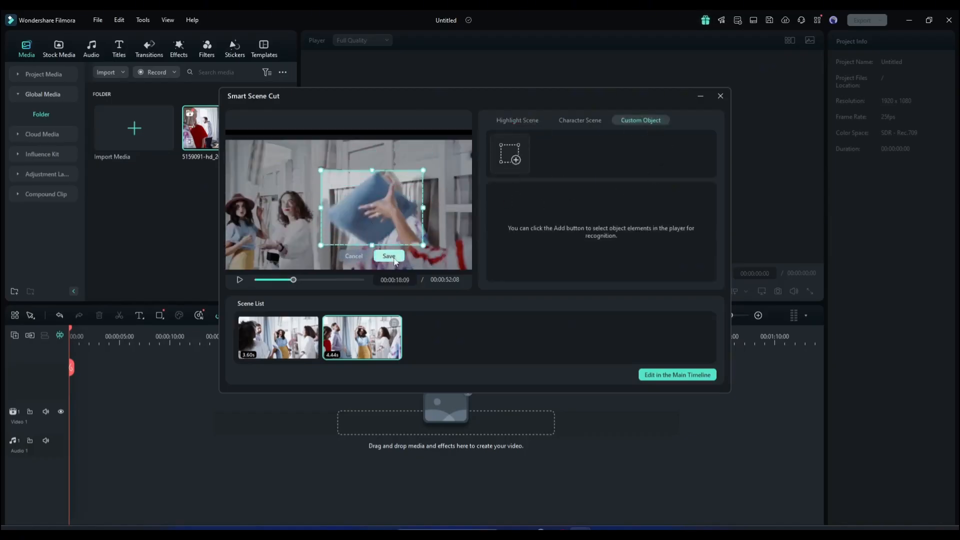
{"action": "left_click", "coordinate": [389, 256]}
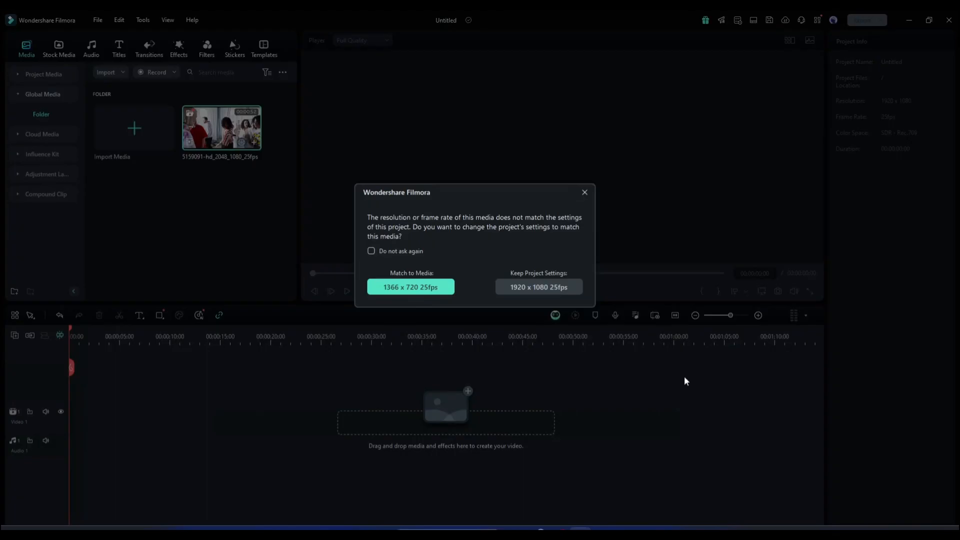
Step: Answer the 1366x720 25fps project settings prompt and view the CAM 04 angle
{"action": "left_click", "coordinate": [537, 287]}
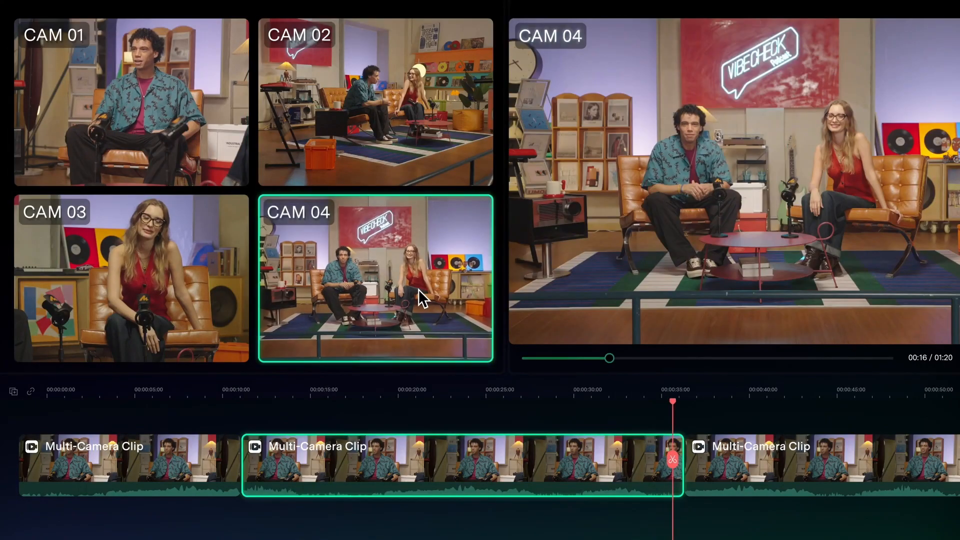
{"action": "left_click", "coordinate": [130, 280]}
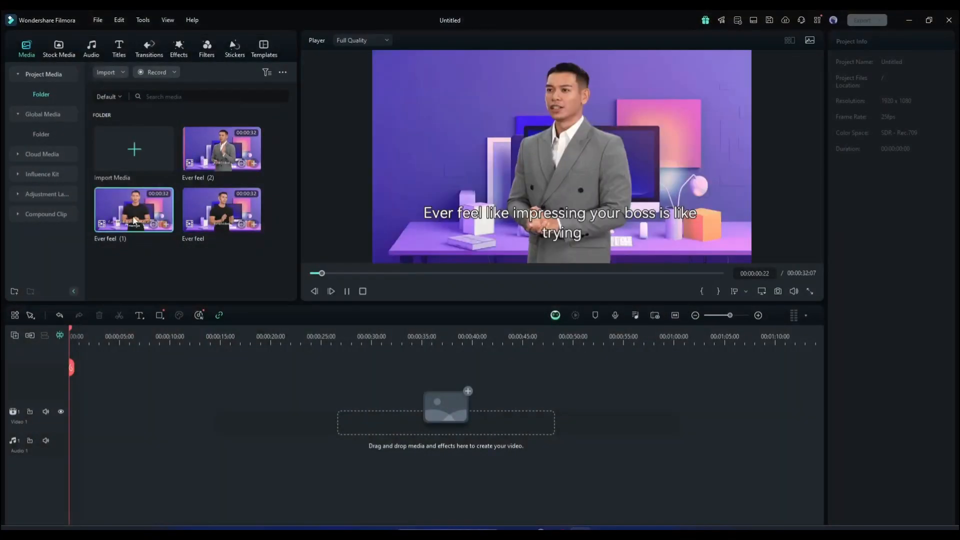
Step: Play the 'Ever feel (2)' presenter clip in the Player
{"action": "left_click", "coordinate": [221, 148]}
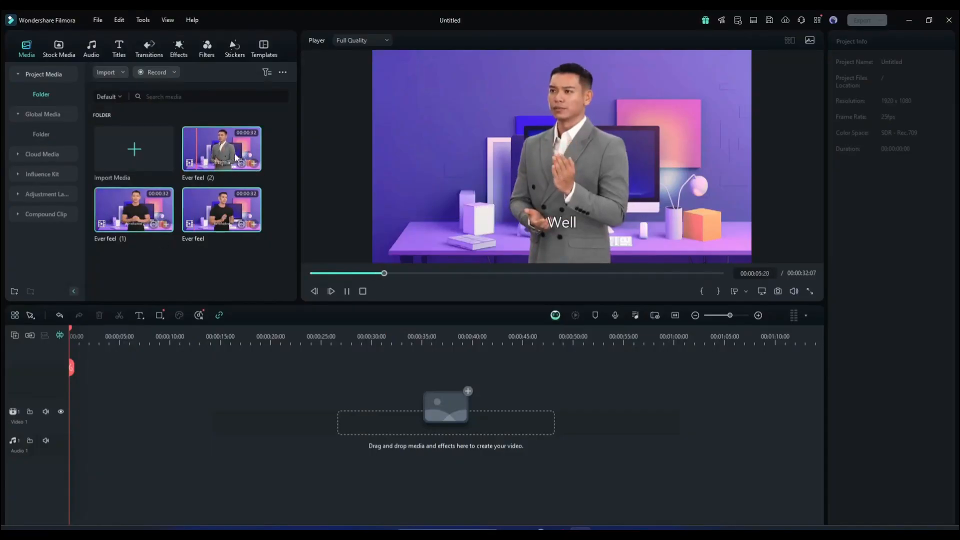
Step: Create a multi-camera clip named 'Test' from the selected Ever feel clips
{"action": "right_click", "coordinate": [221, 148]}
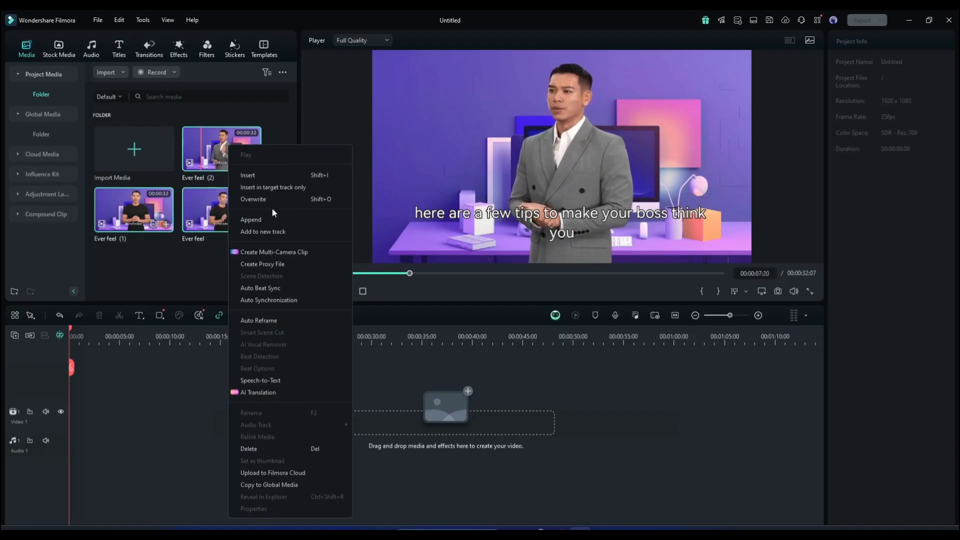
{"action": "left_click", "coordinate": [273, 251]}
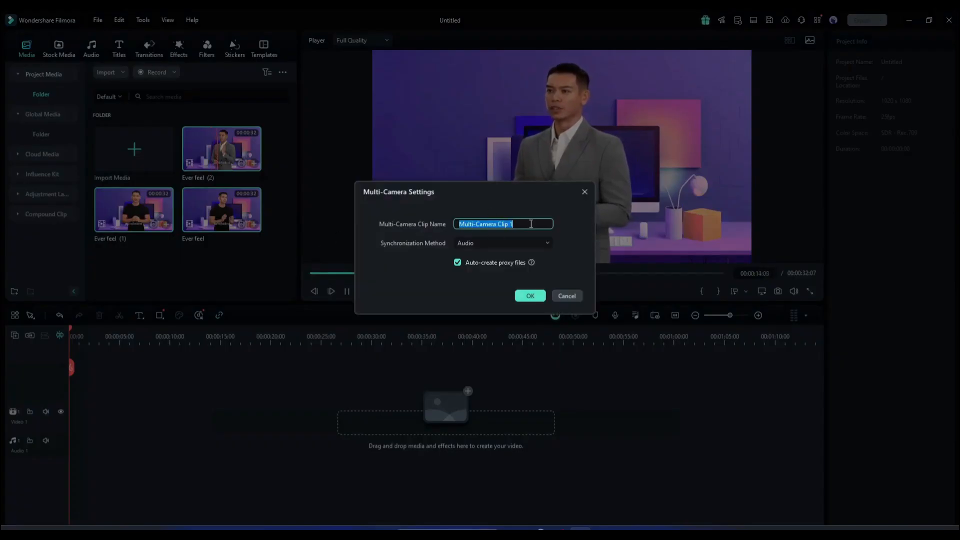
{"action": "type", "text": "Test"}
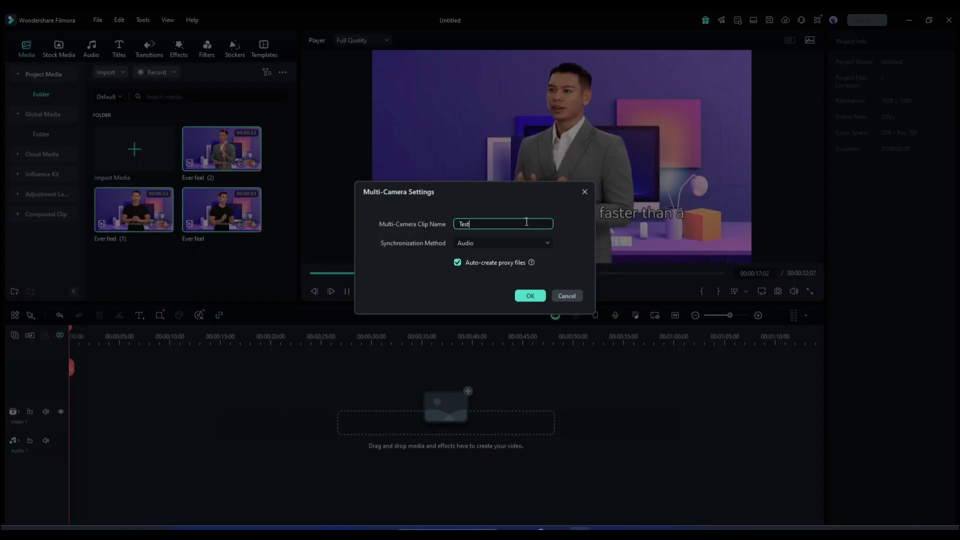
{"action": "left_click", "coordinate": [502, 242]}
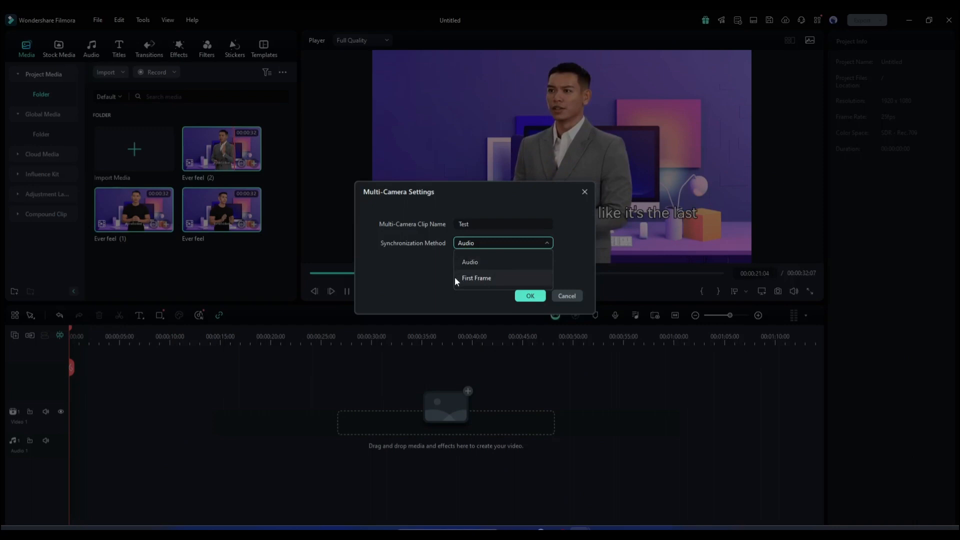
Step: Set synchronization to Audio instead of First Frame, disable auto-created proxy files, and confirm
{"action": "left_click", "coordinate": [475, 278]}
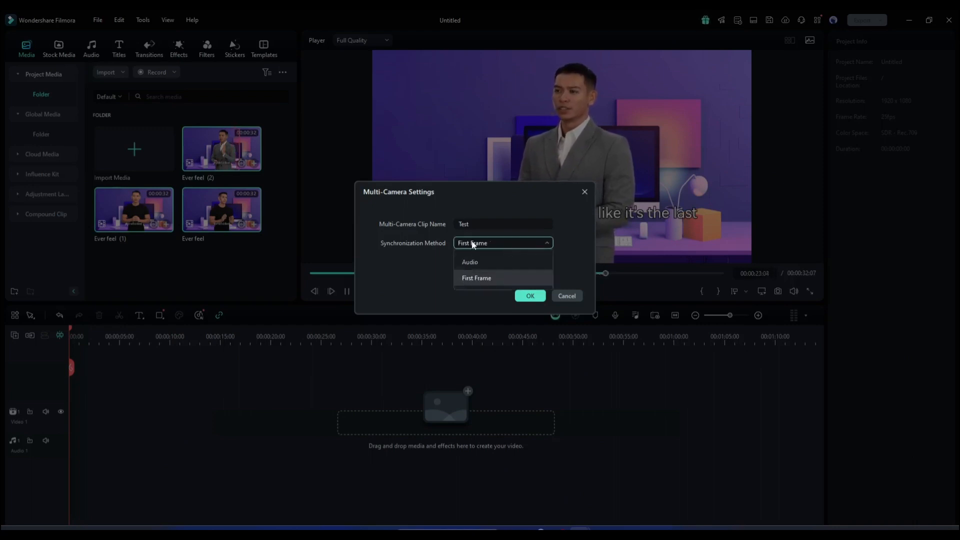
{"action": "left_click", "coordinate": [469, 262]}
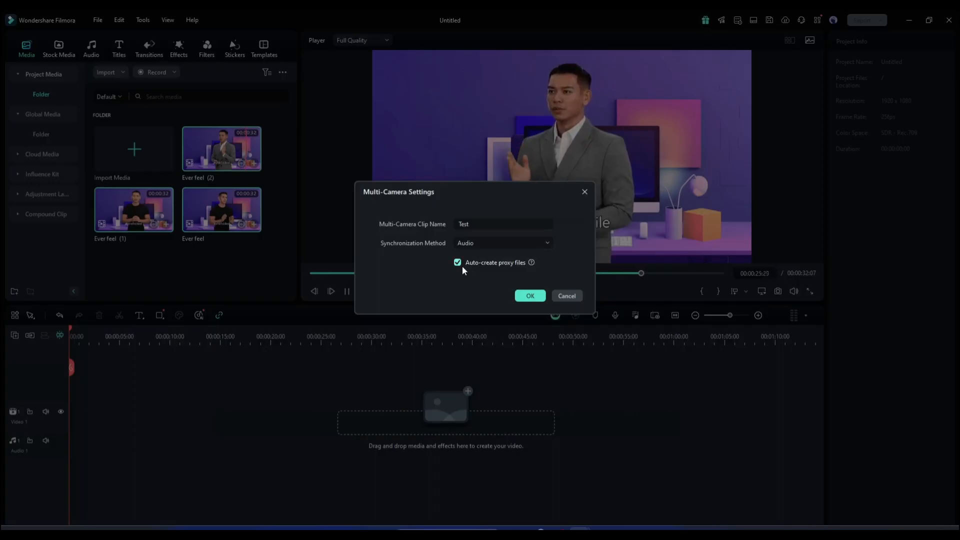
{"action": "left_click", "coordinate": [458, 262]}
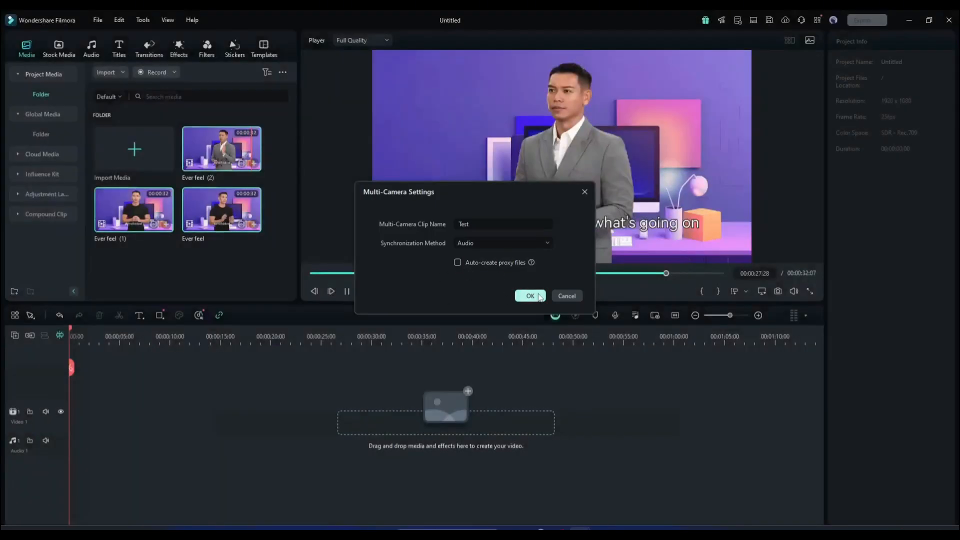
{"action": "left_click", "coordinate": [529, 296]}
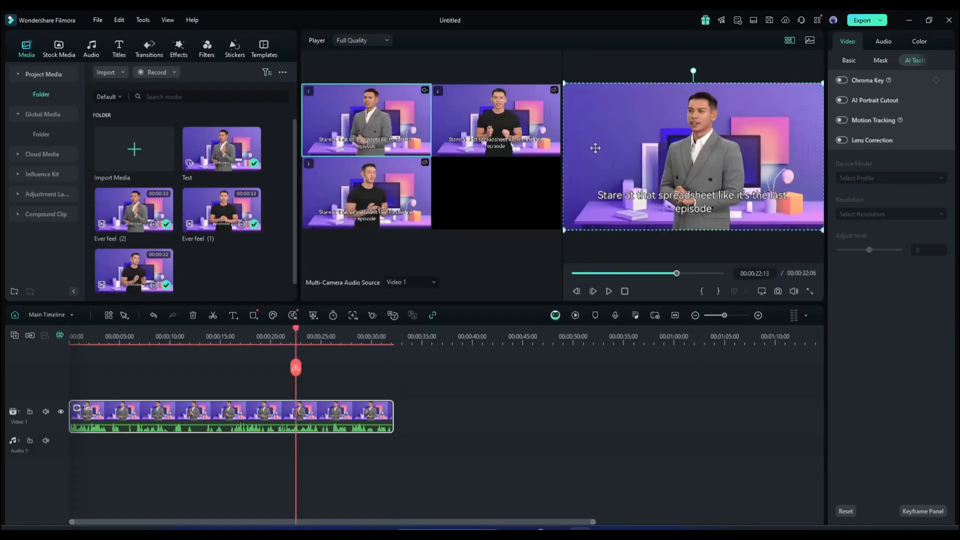
{"action": "mouse_move", "coordinate": [295, 330]}
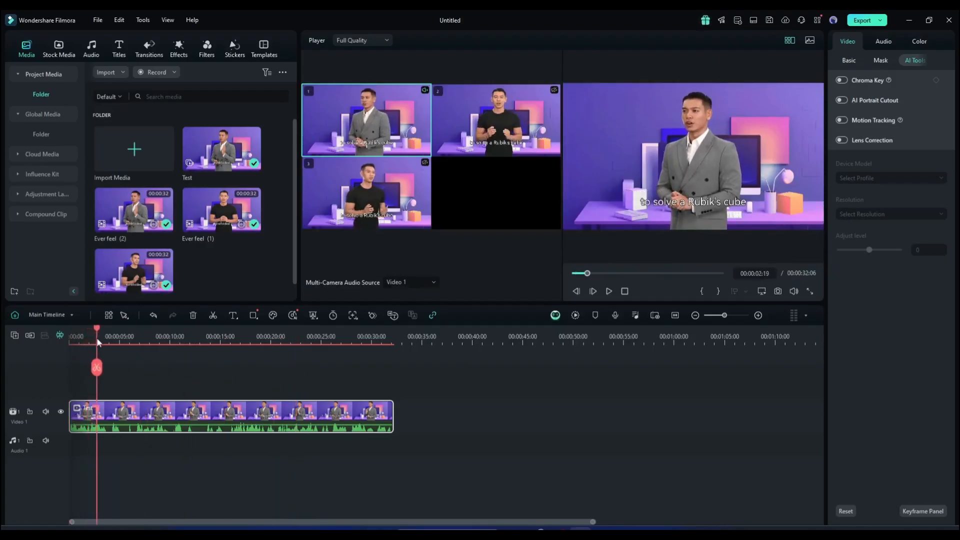
Step: Cut the Test multi-cam clip around 3 s and later, switching one section to angle 3
{"action": "left_click", "coordinate": [124, 315]}
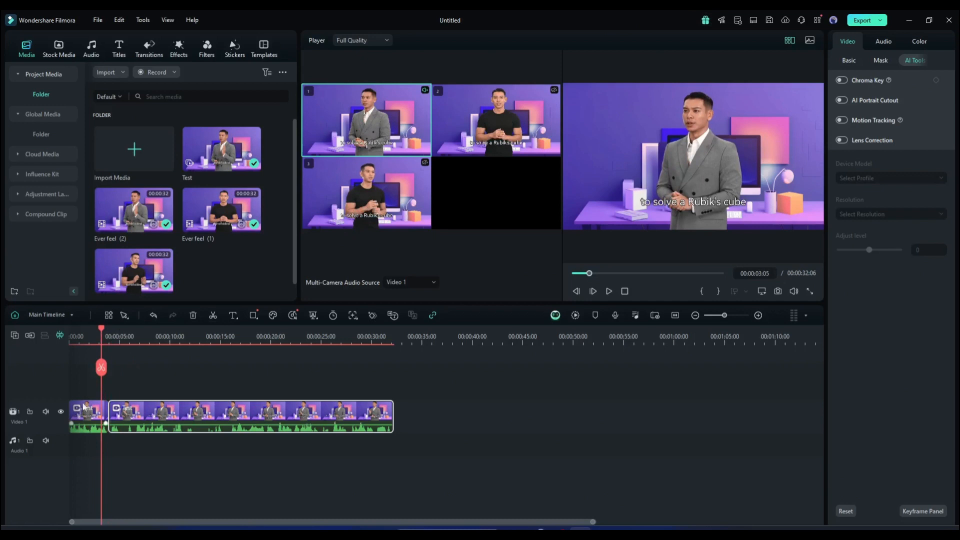
{"action": "left_click", "coordinate": [125, 336]}
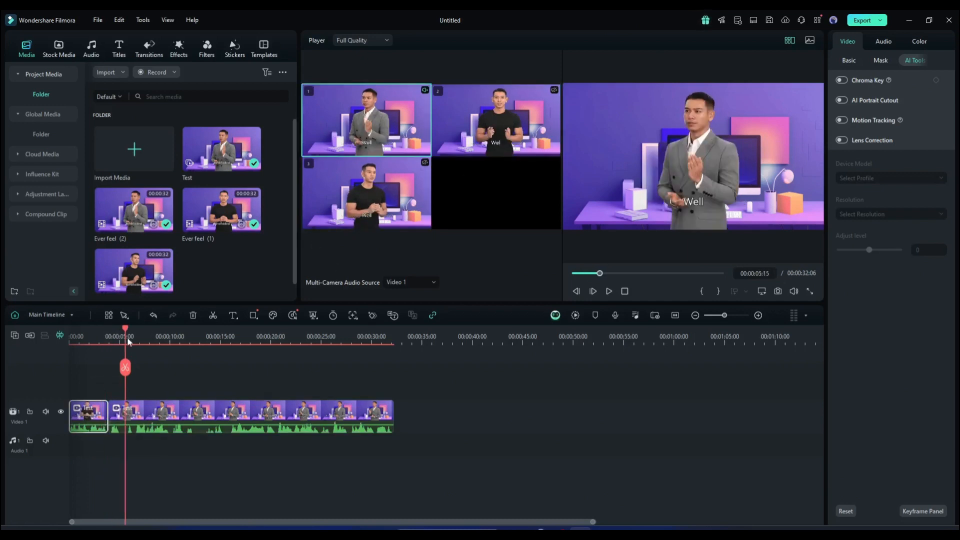
{"action": "left_click", "coordinate": [203, 335]}
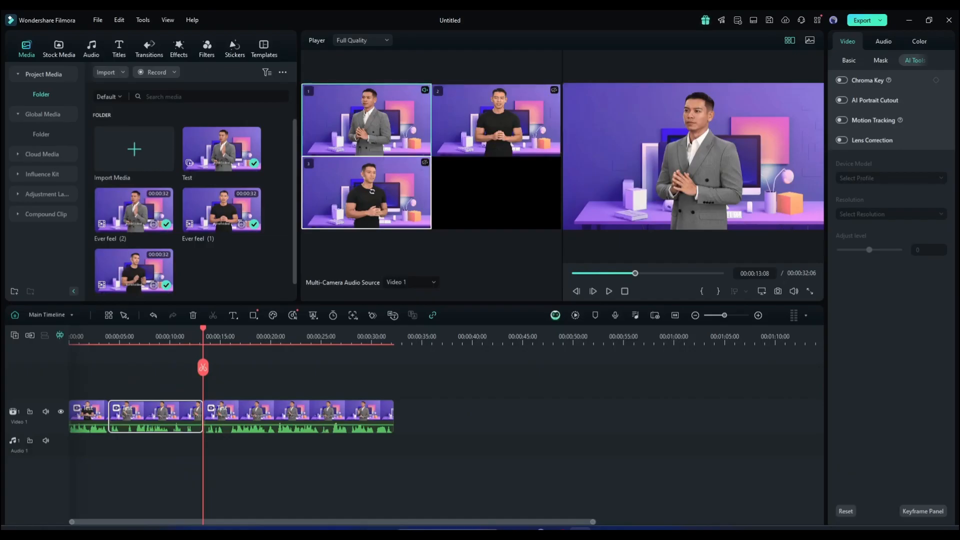
{"action": "left_click", "coordinate": [239, 341]}
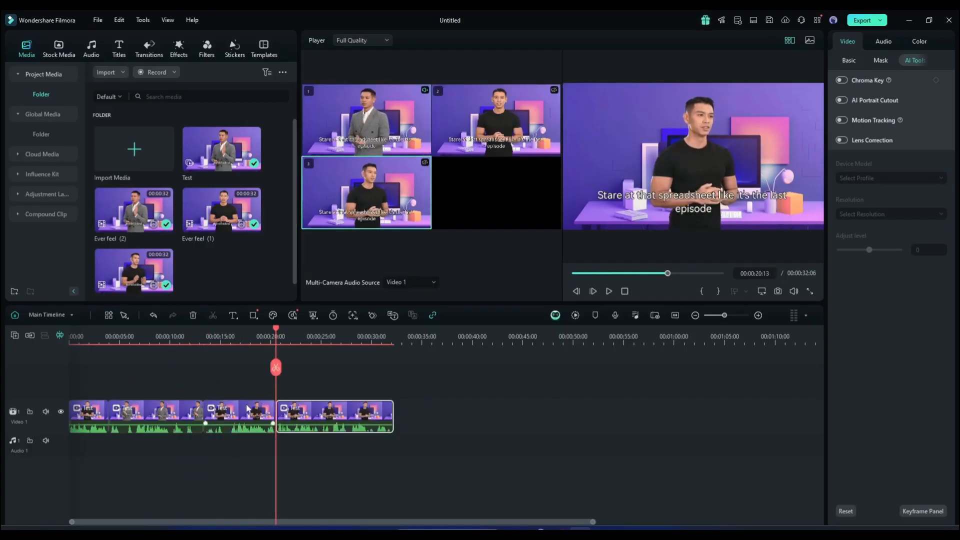
{"action": "left_click", "coordinate": [322, 335]}
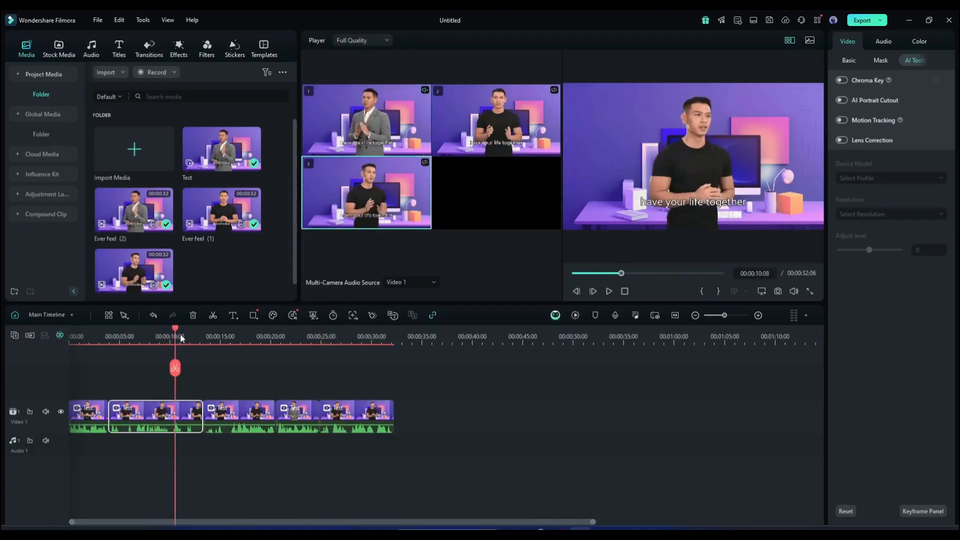
{"action": "left_click", "coordinate": [228, 335]}
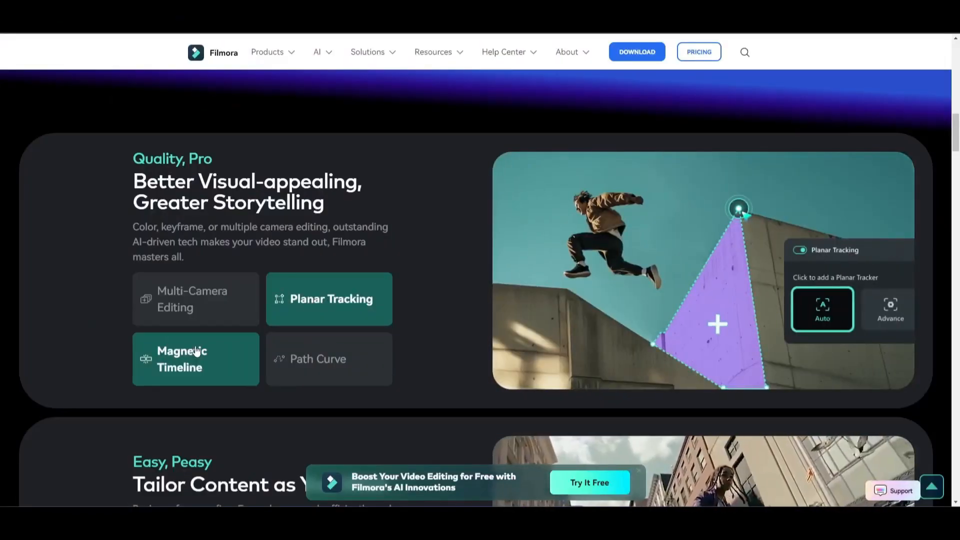
Step: Scroll the Filmora website down to the feature showcase with the Planar Tracking tab
{"action": "scroll", "scroll_direction": "down", "scroll_amount": 3}
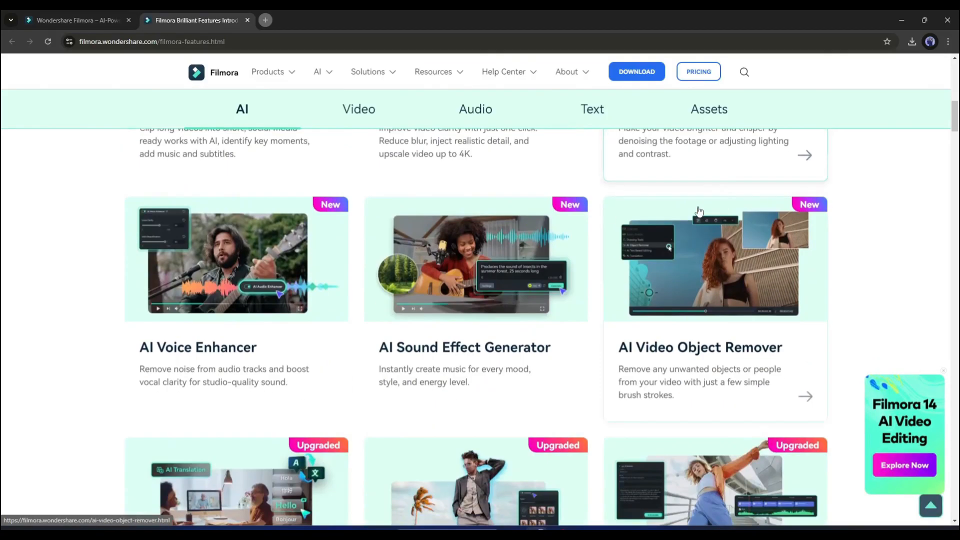
Step: Browse the features page through AI, Video and Audio down to Text features like Automatic Captions
{"action": "scroll", "scroll_direction": "down", "scroll_amount": 3}
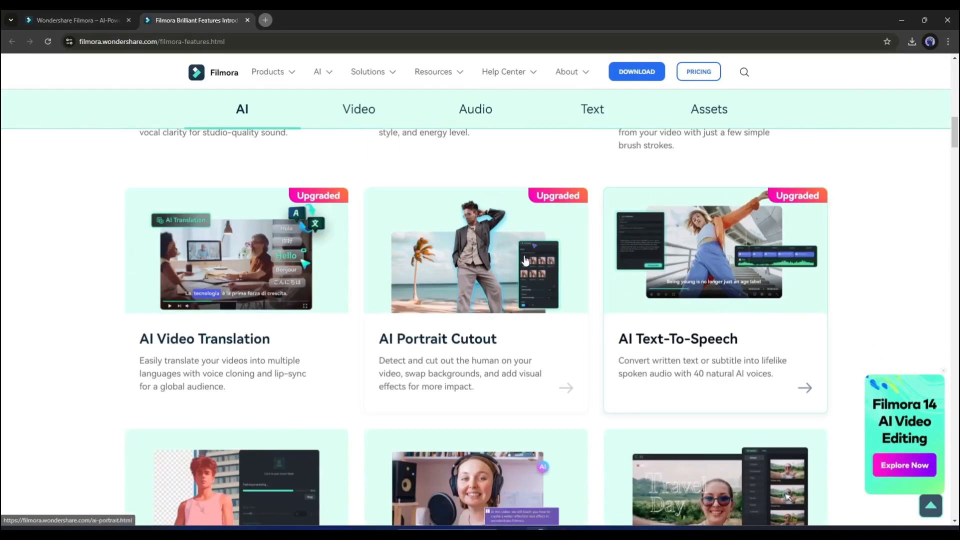
{"action": "scroll", "scroll_direction": "down", "scroll_amount": 3}
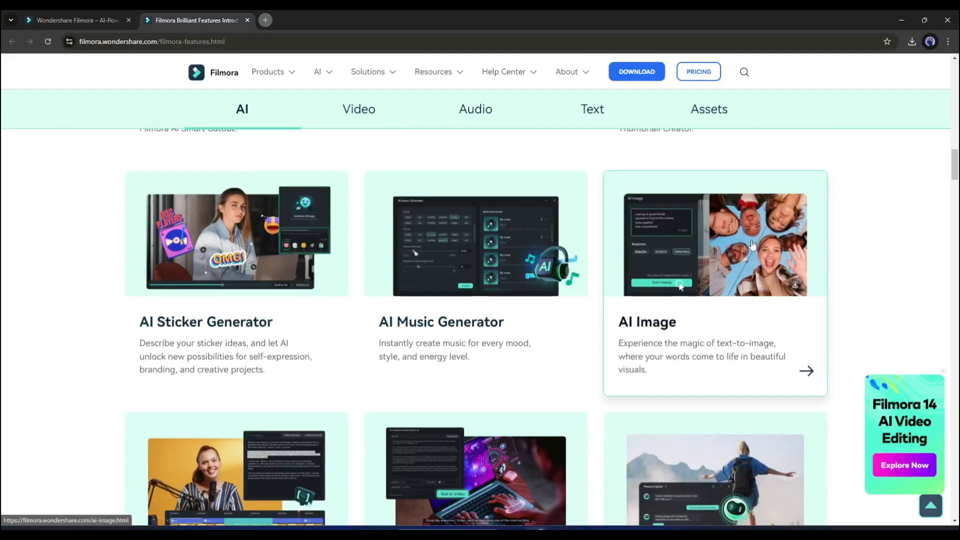
{"action": "scroll", "scroll_direction": "down", "scroll_amount": 3}
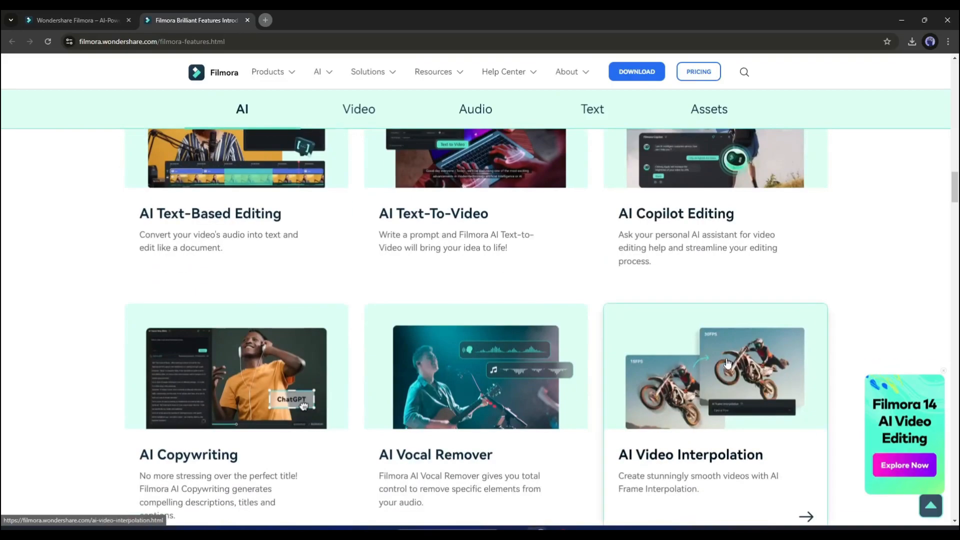
{"action": "left_click", "coordinate": [359, 109]}
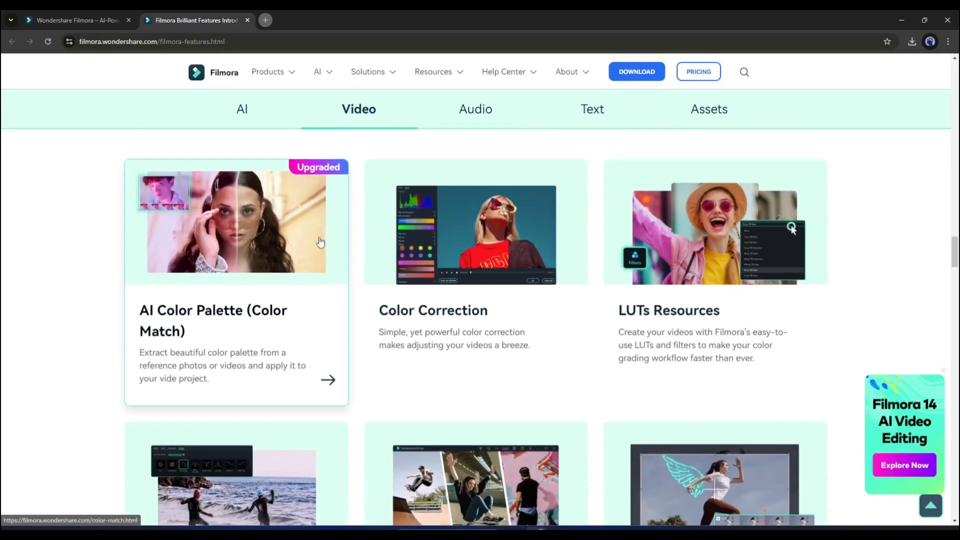
{"action": "scroll", "scroll_direction": "down", "scroll_amount": 3}
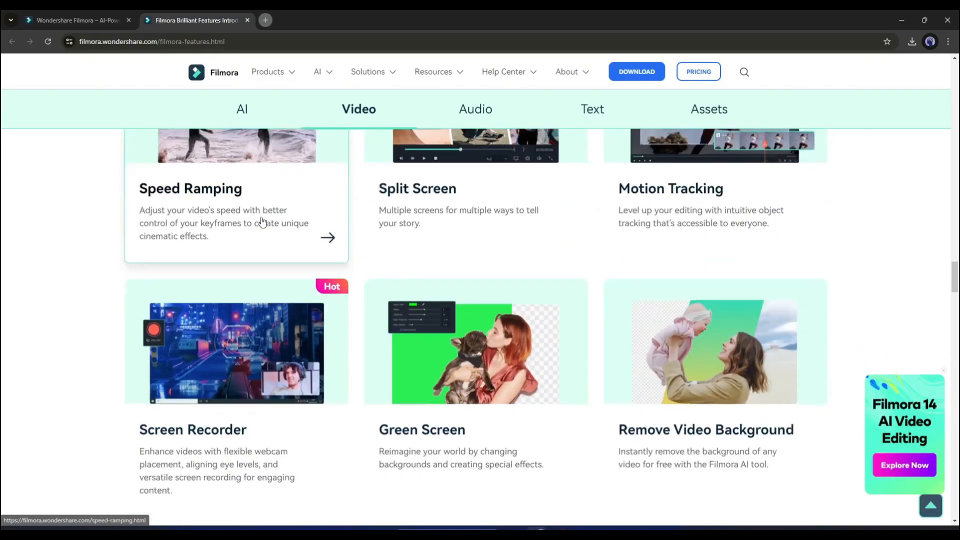
{"action": "scroll", "scroll_direction": "down", "scroll_amount": 3}
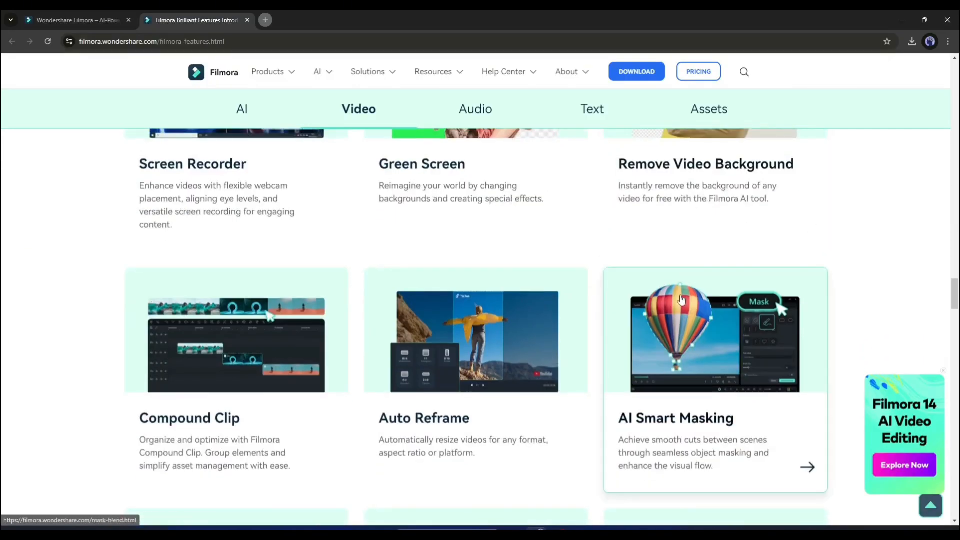
{"action": "scroll", "scroll_direction": "down", "scroll_amount": 3}
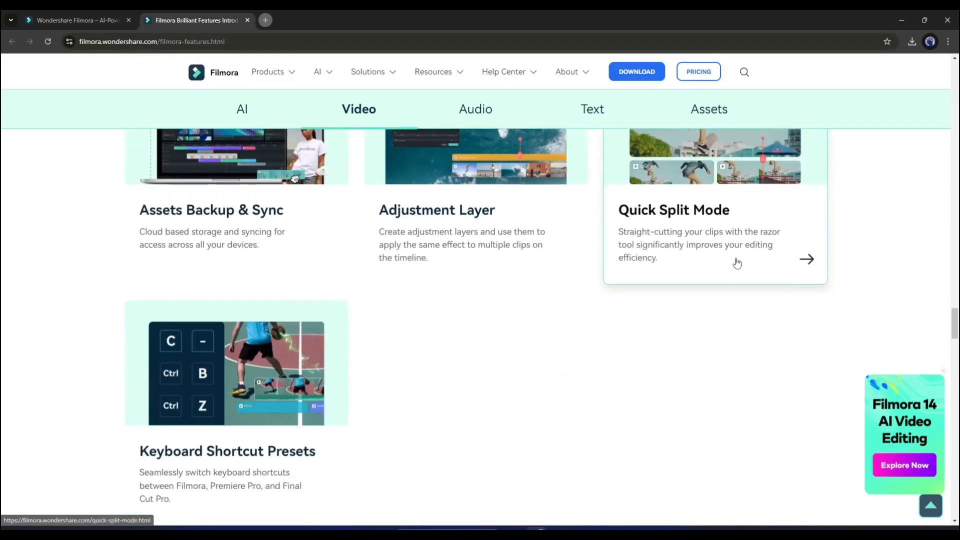
{"action": "left_click", "coordinate": [474, 109]}
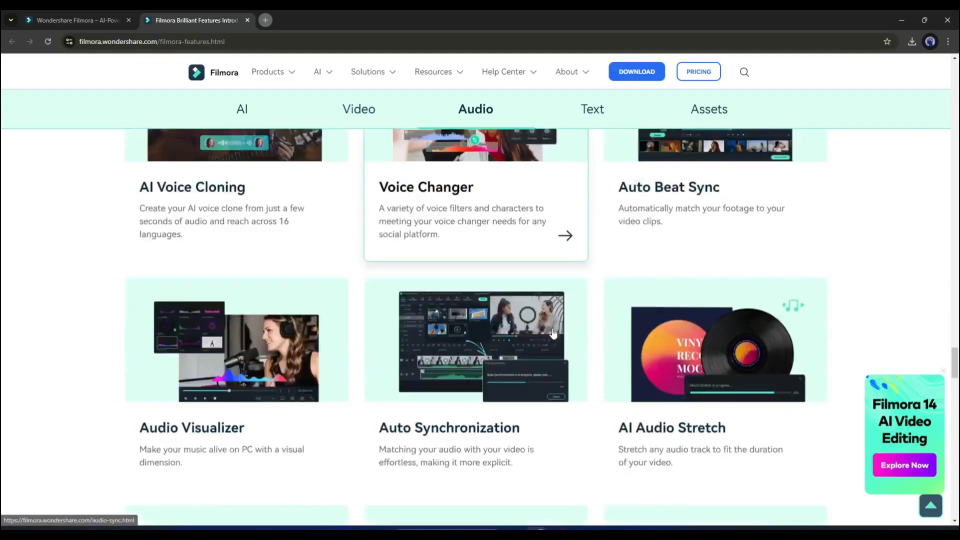
{"action": "left_click", "coordinate": [591, 110]}
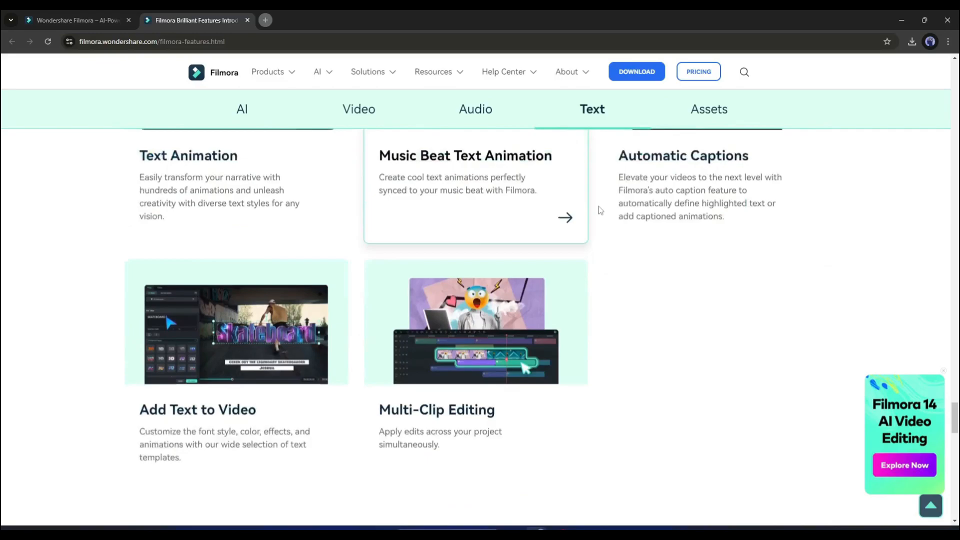